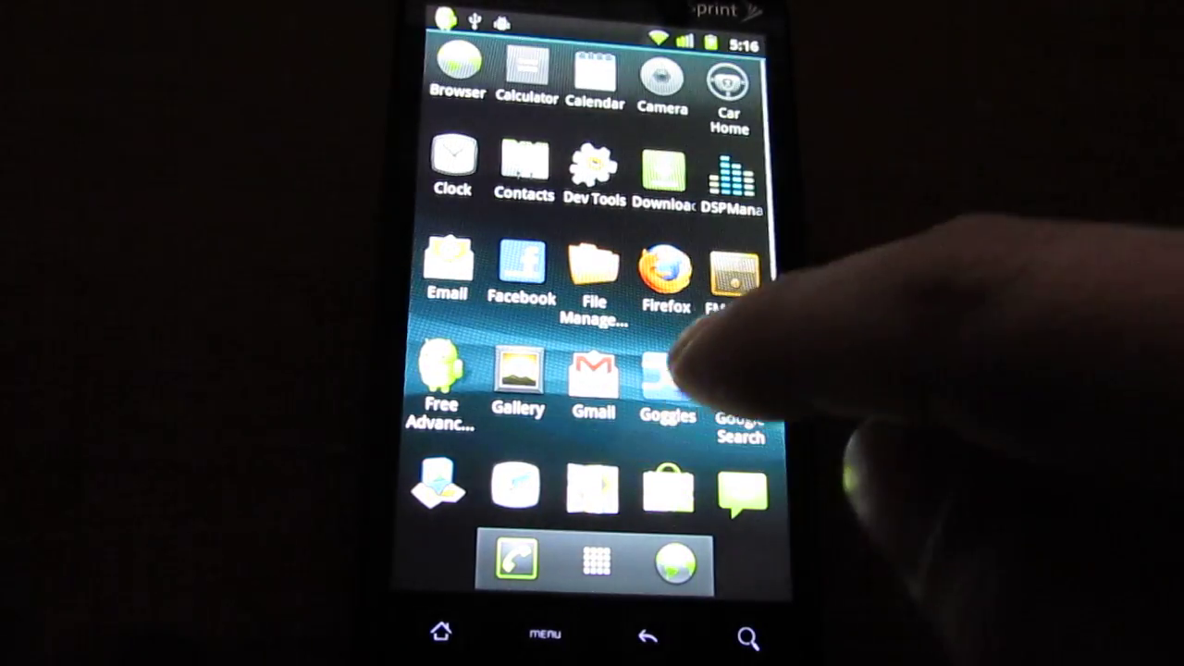
- Check About phone in Settings: model PC36100, Android 2.3.2, CyanogenMod kernel
scroll(up, 3)
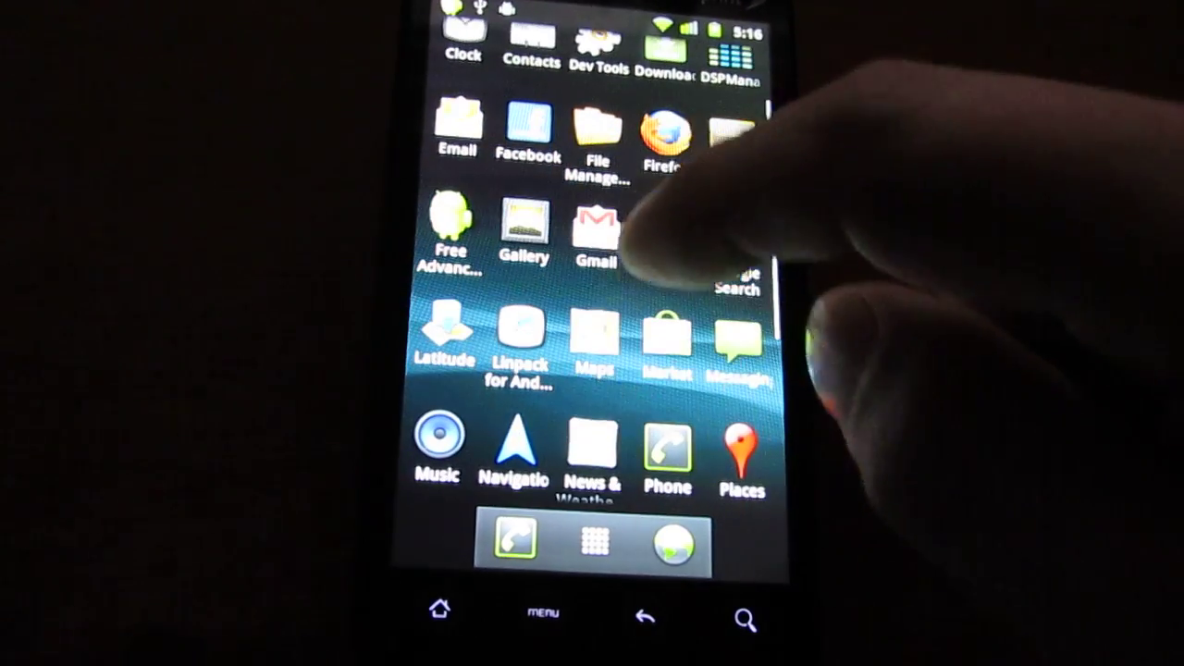
scroll(down, 3)
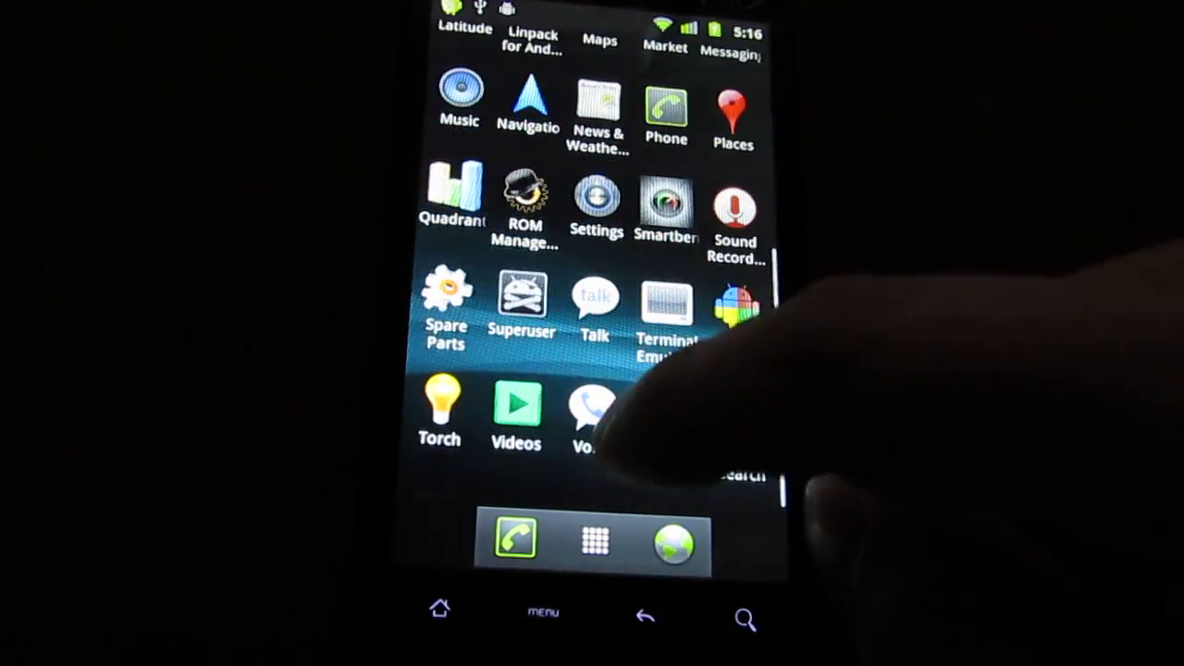
scroll(up, 3)
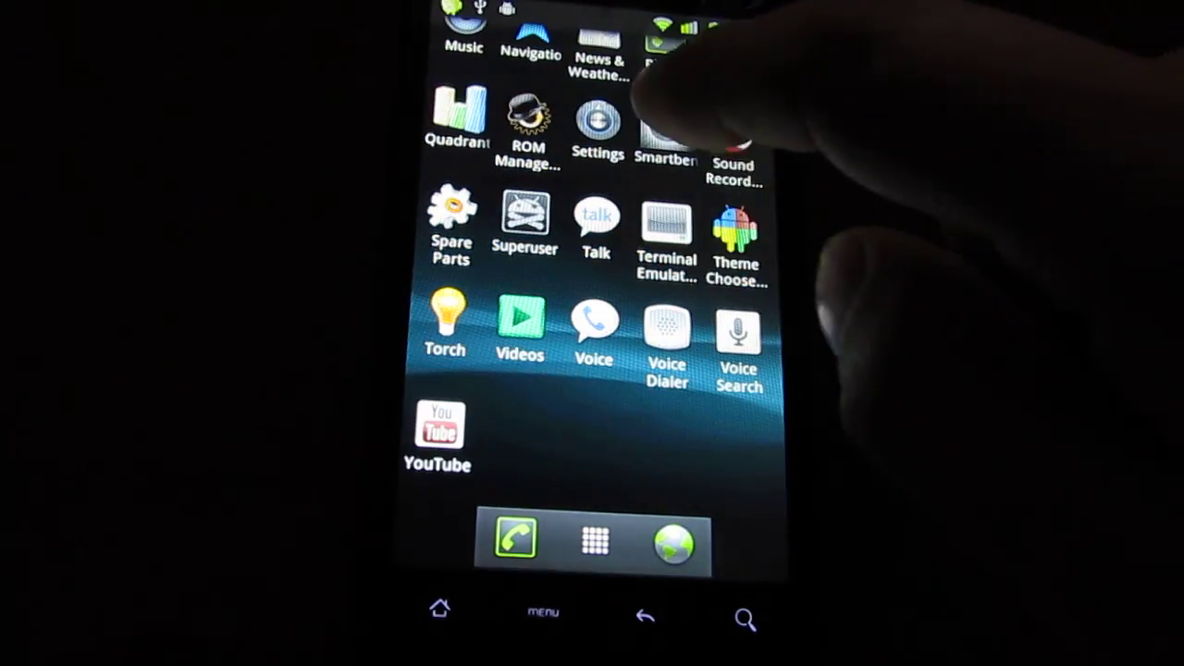
scroll(down, 3)
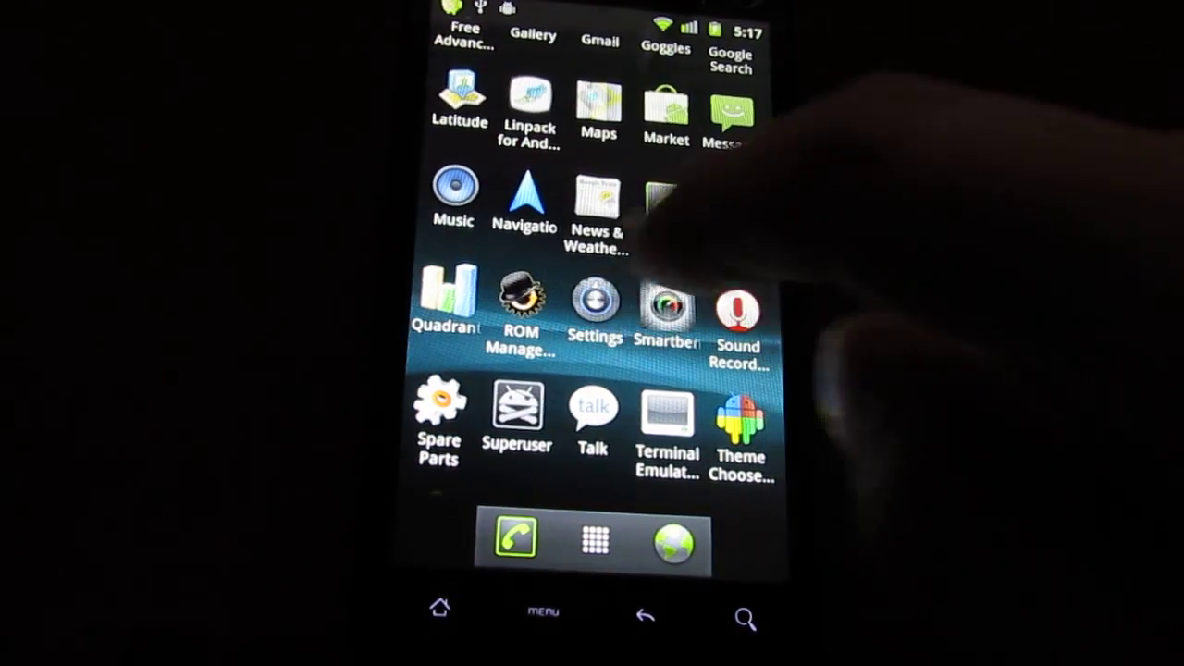
click(595, 309)
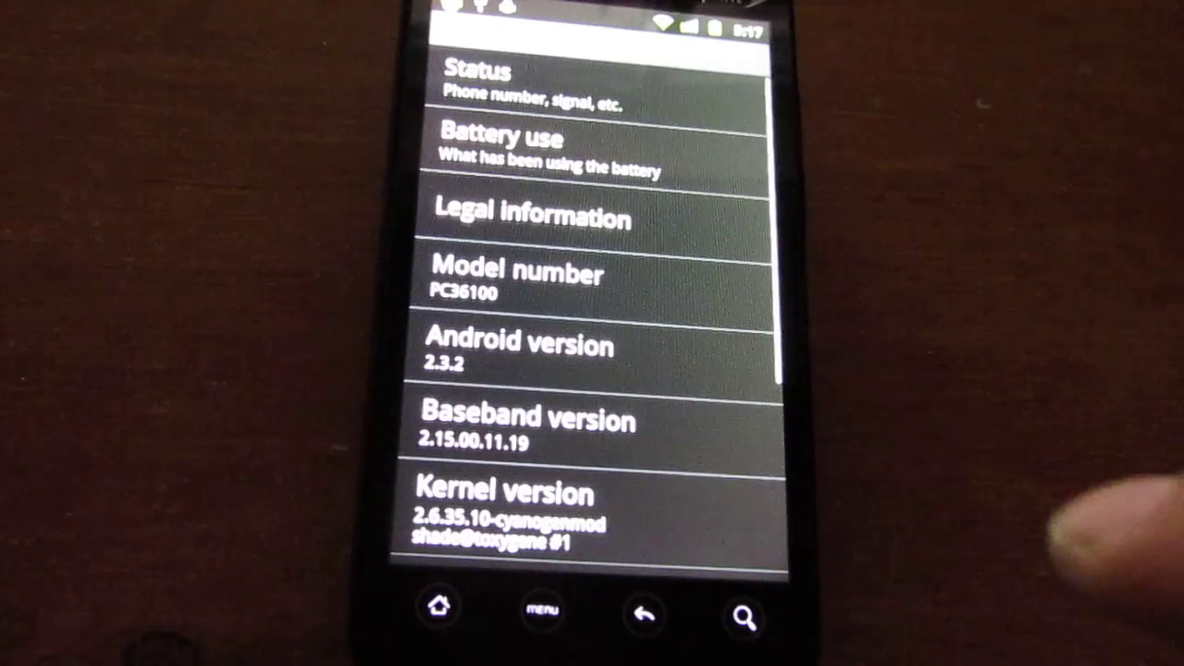
scroll(up, 3)
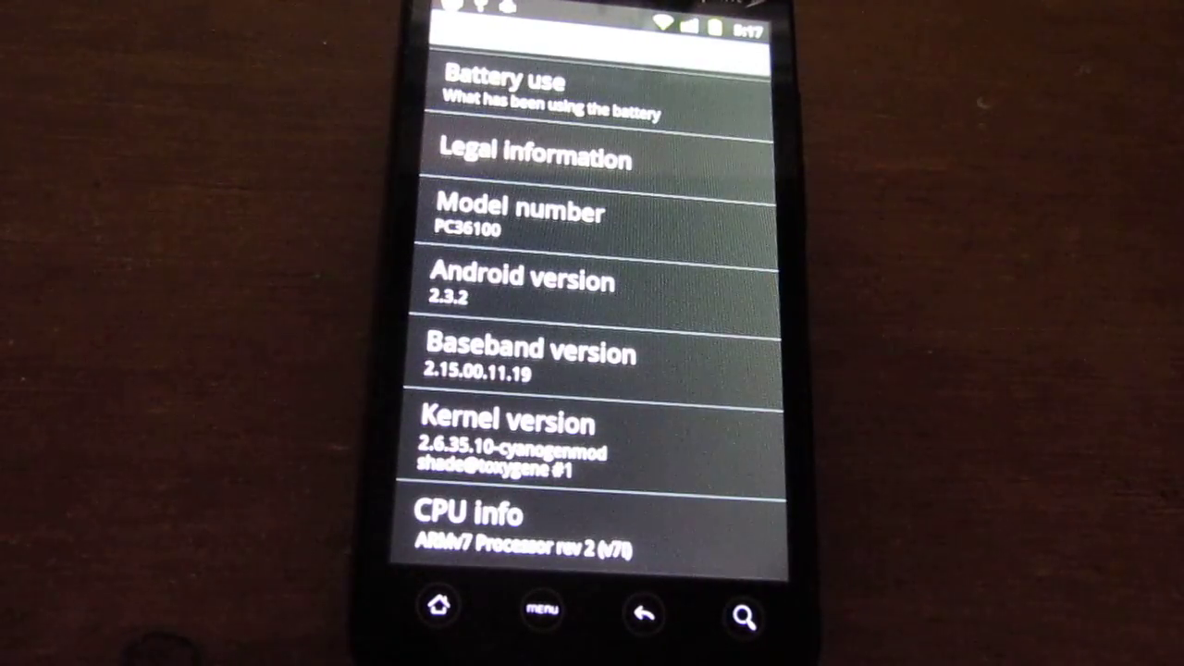
scroll(down, 3)
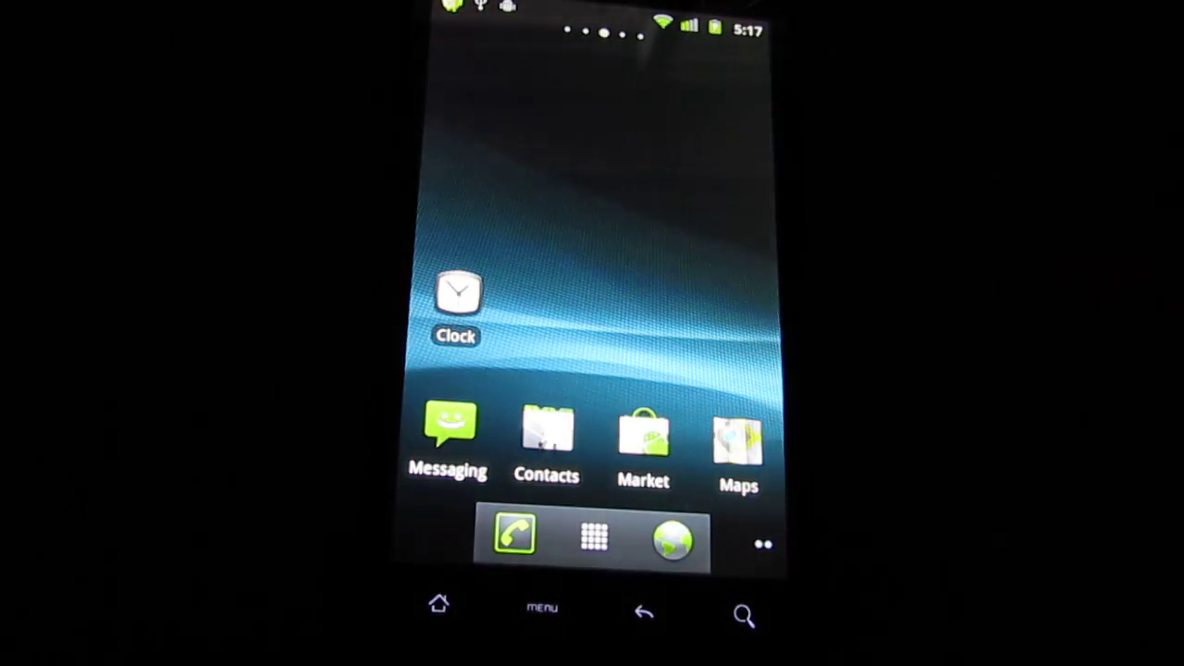
- Run Linpack for Android for 35.934 MFLOPS in 2.33 seconds, then exit
click(593, 537)
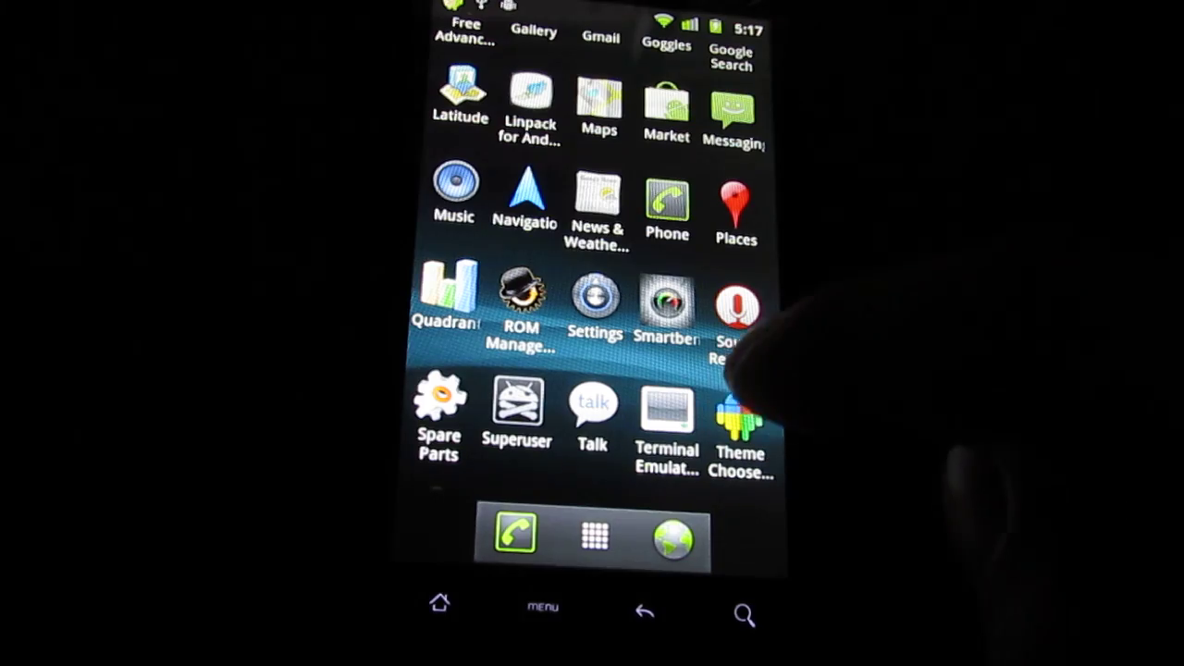
scroll(up, 3)
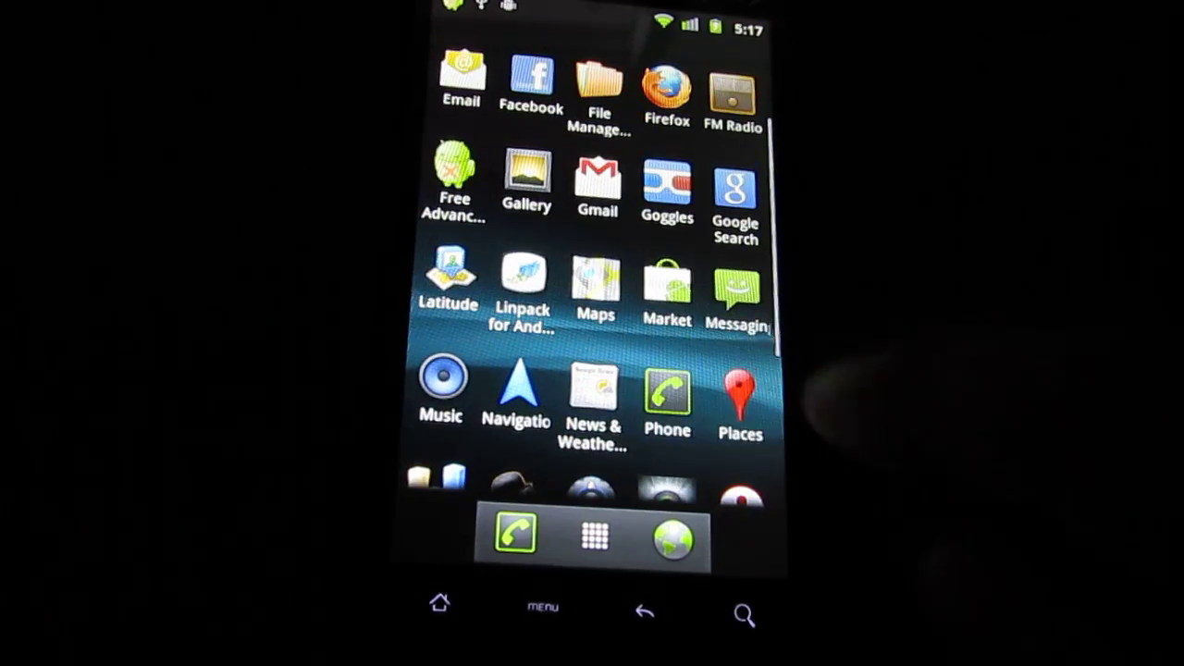
click(521, 278)
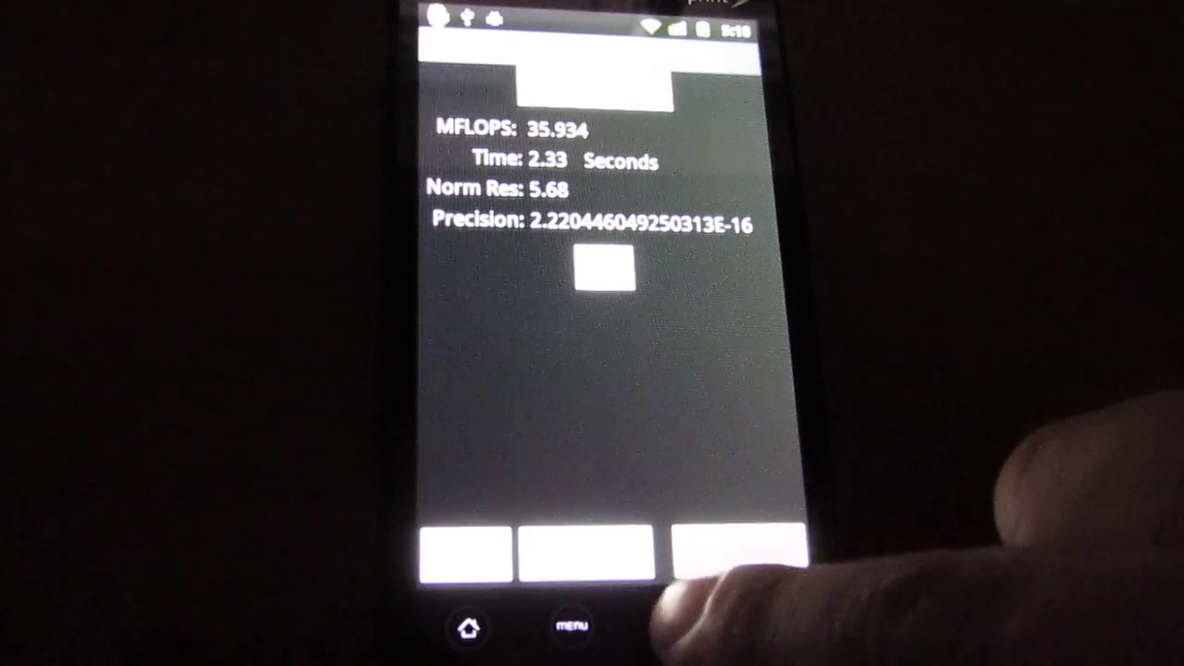
click(467, 630)
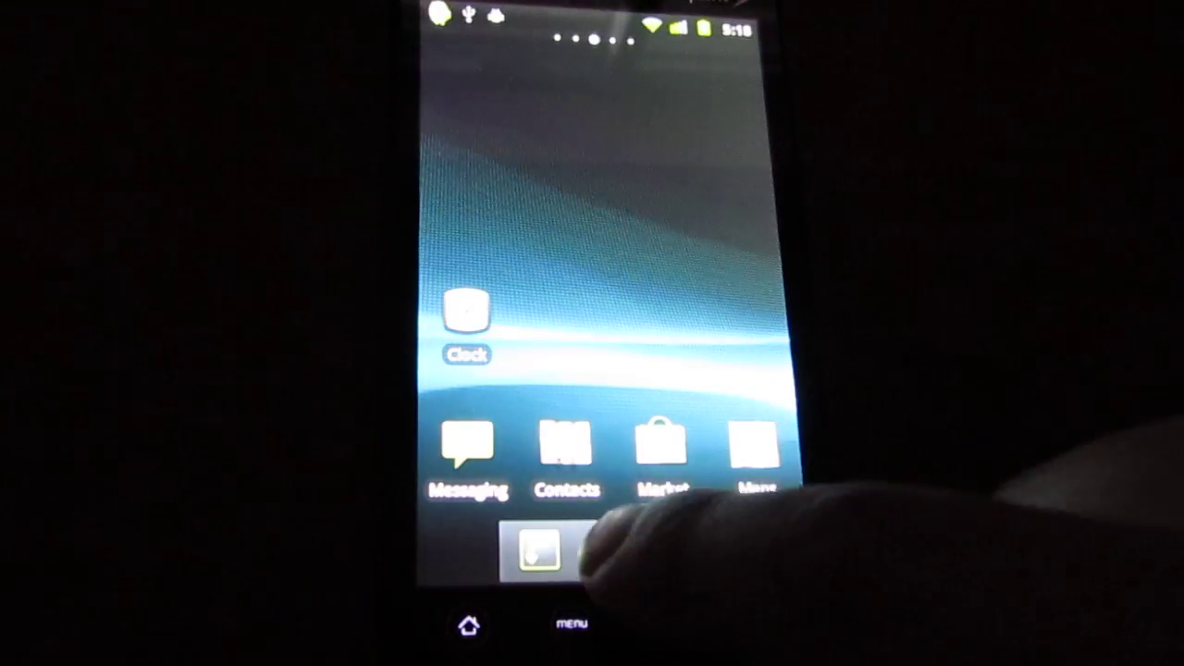
click(534, 550)
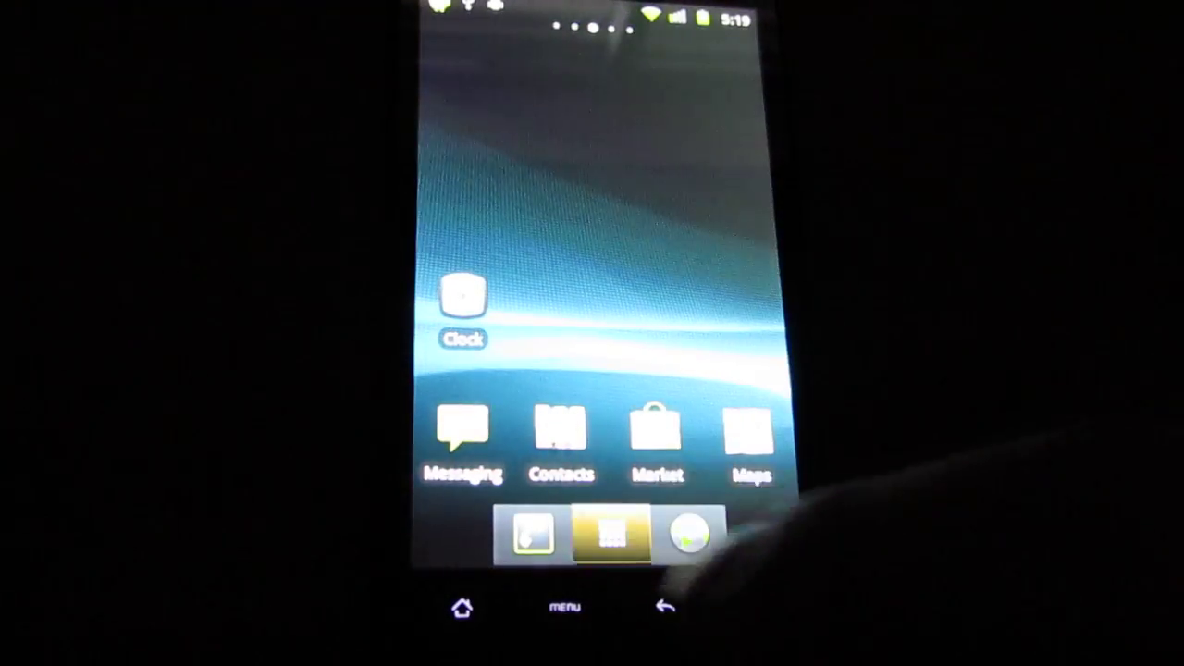
- Find SmartBench 2010 in the app drawer and launch it to its Run SmartBench menu
click(611, 537)
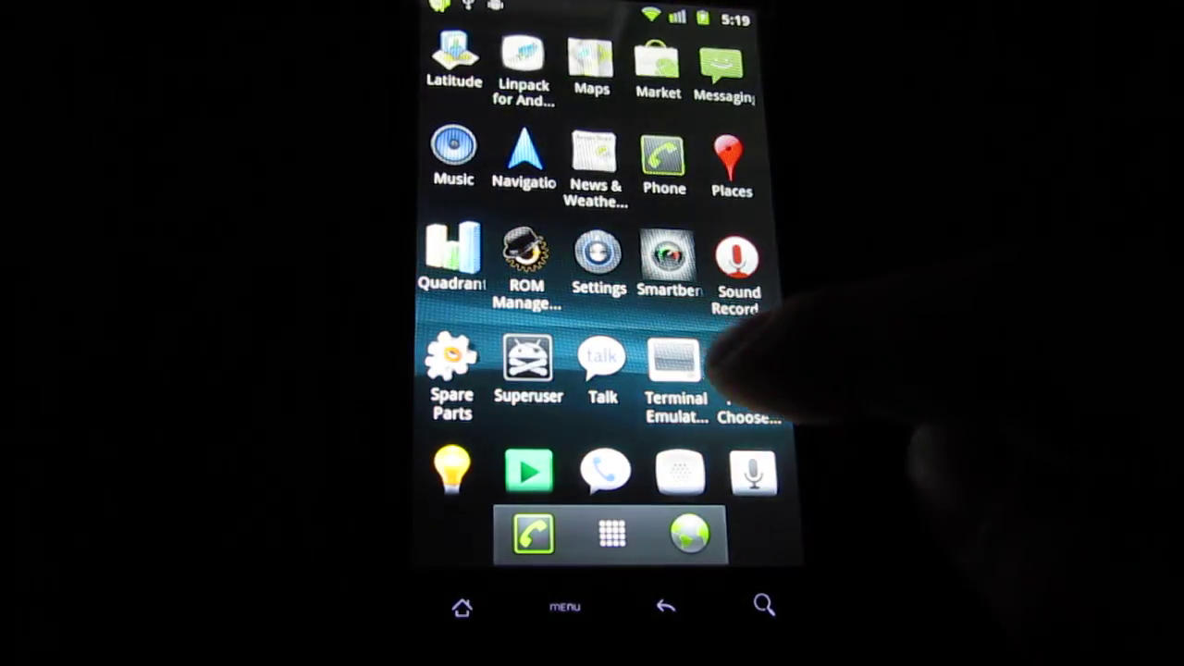
scroll(down, 3)
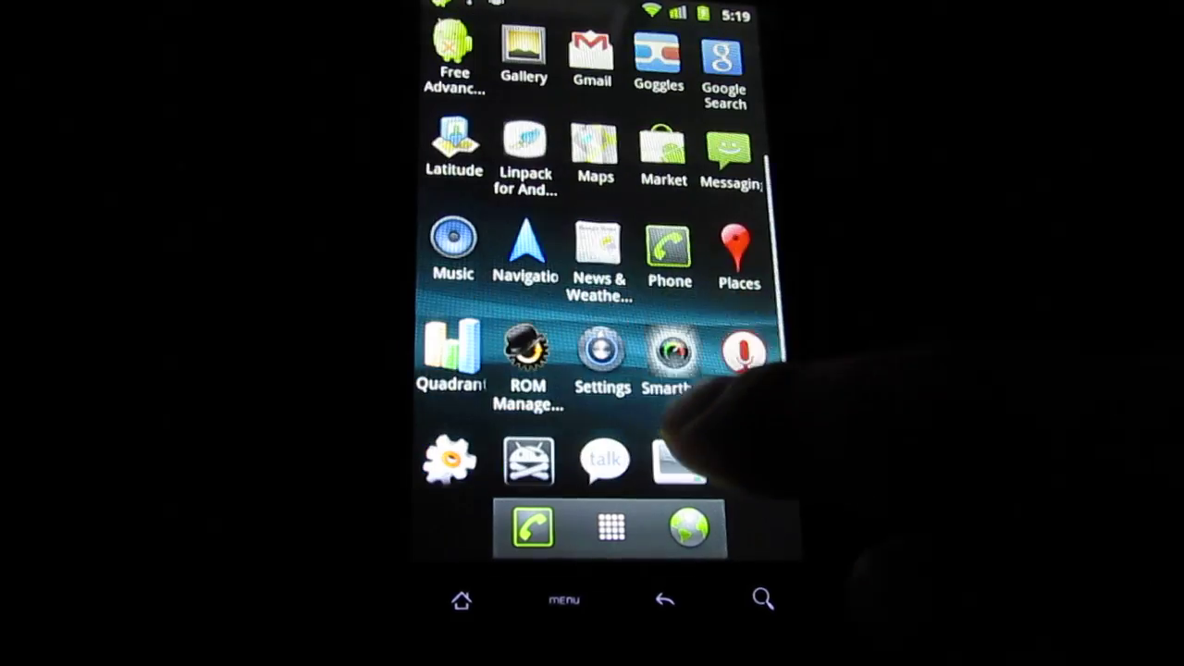
scroll(up, 3)
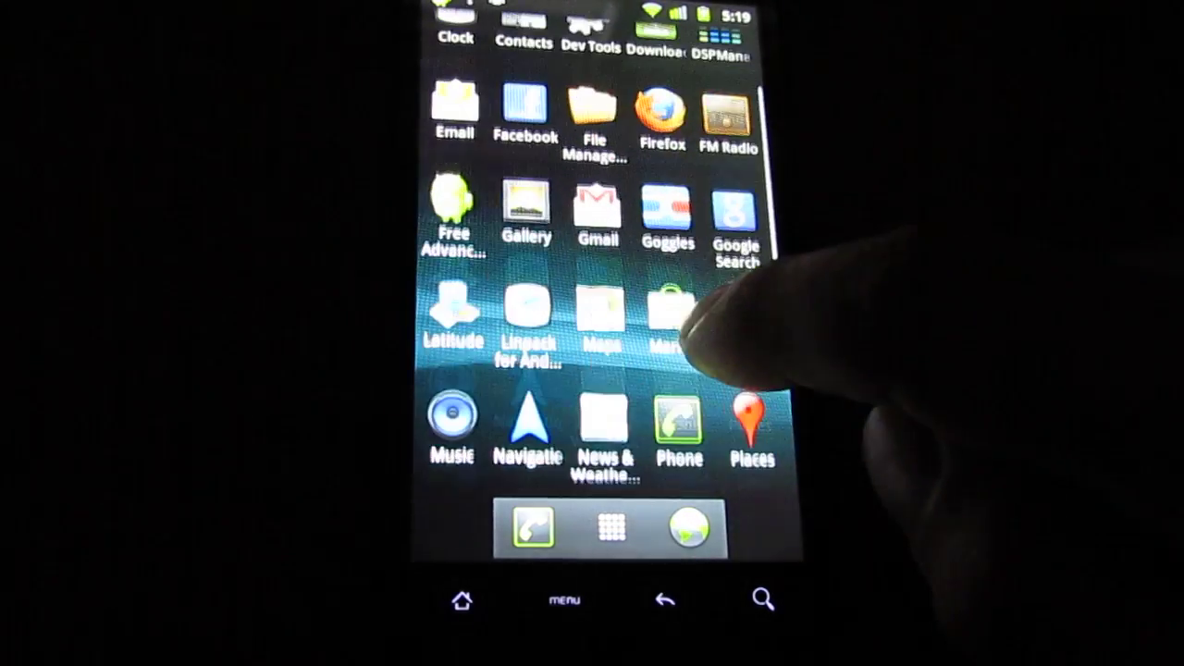
scroll(up, 3)
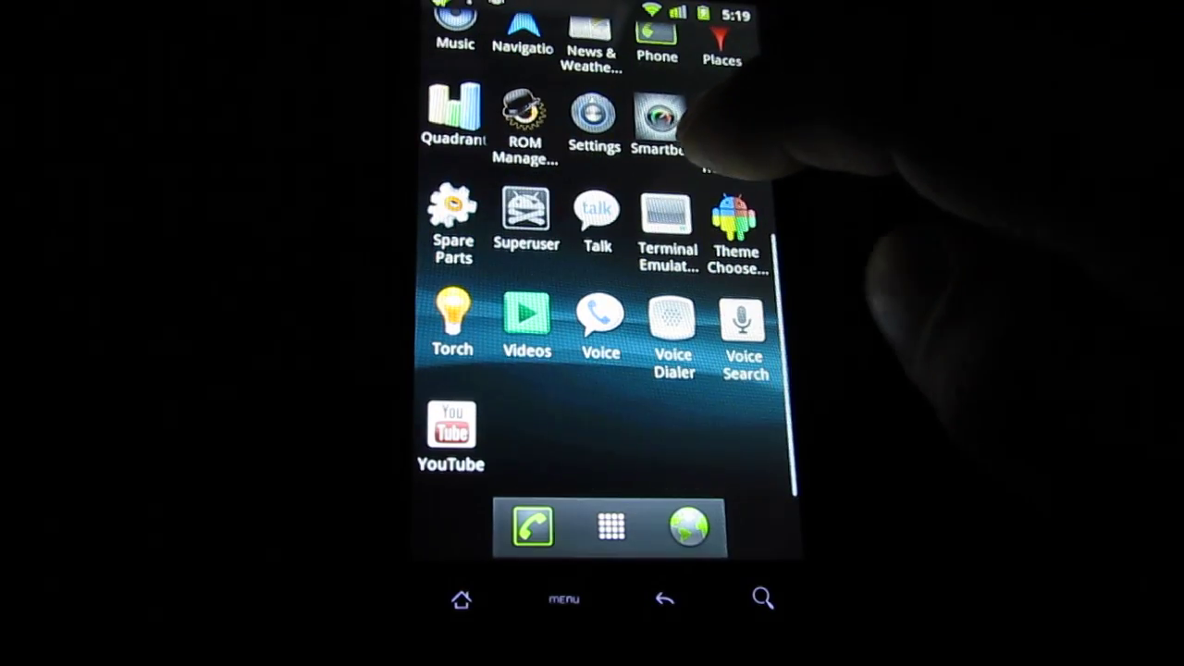
scroll(down, 3)
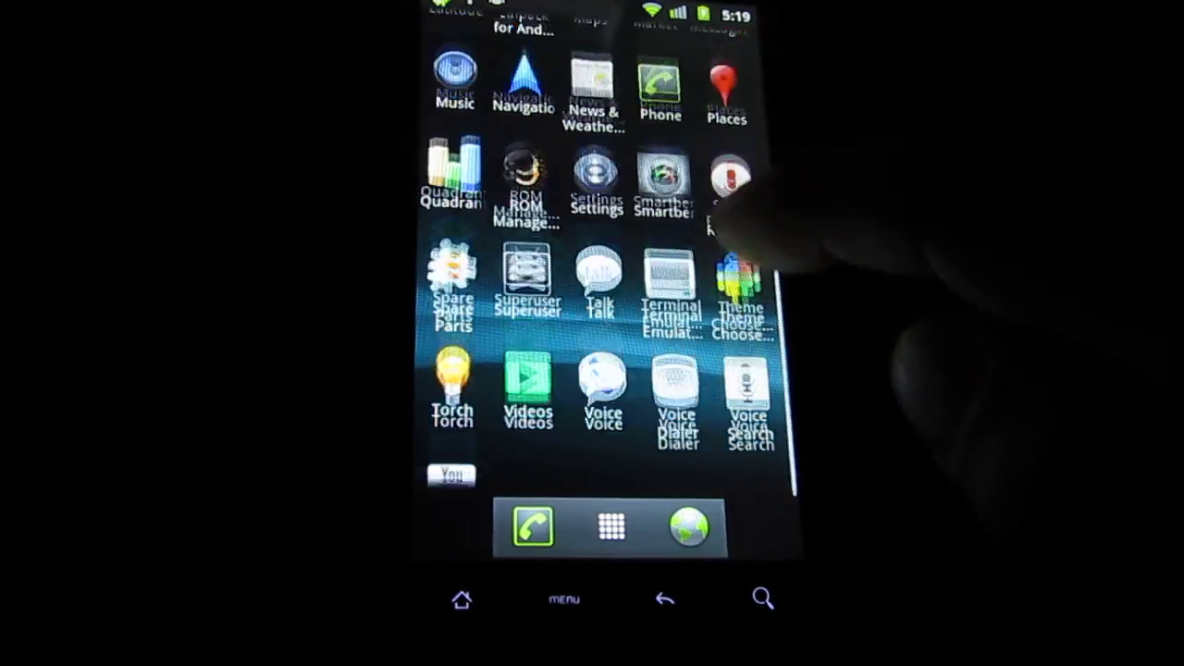
scroll(down, 3)
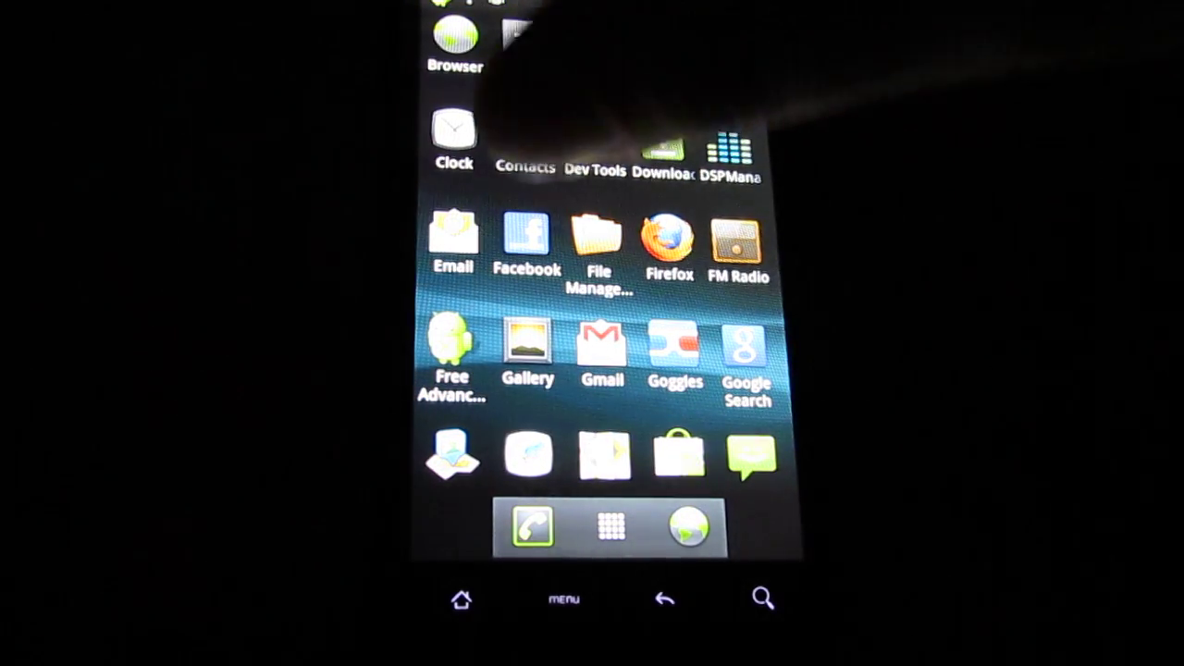
scroll(down, 3)
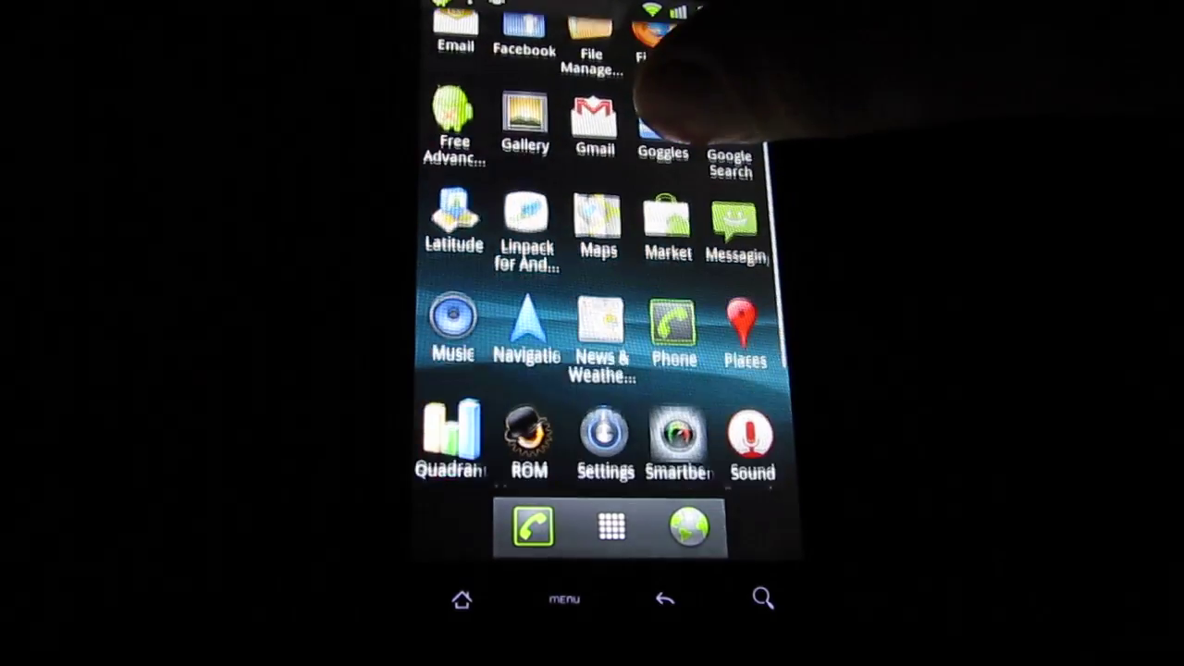
scroll(down, 3)
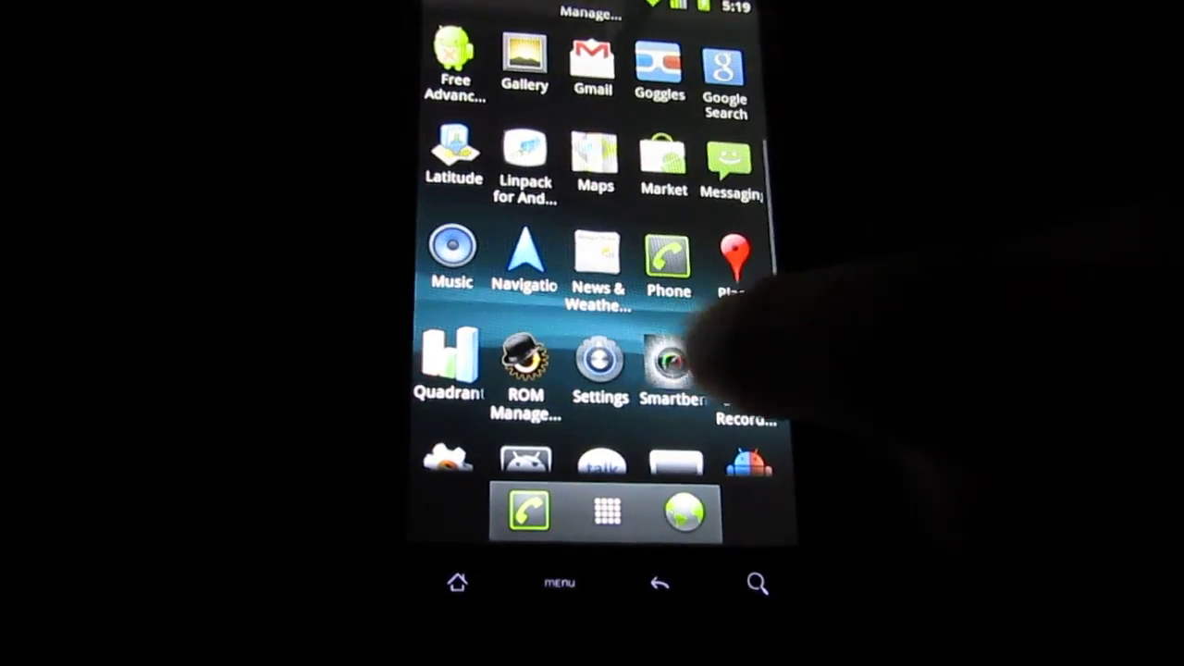
click(668, 366)
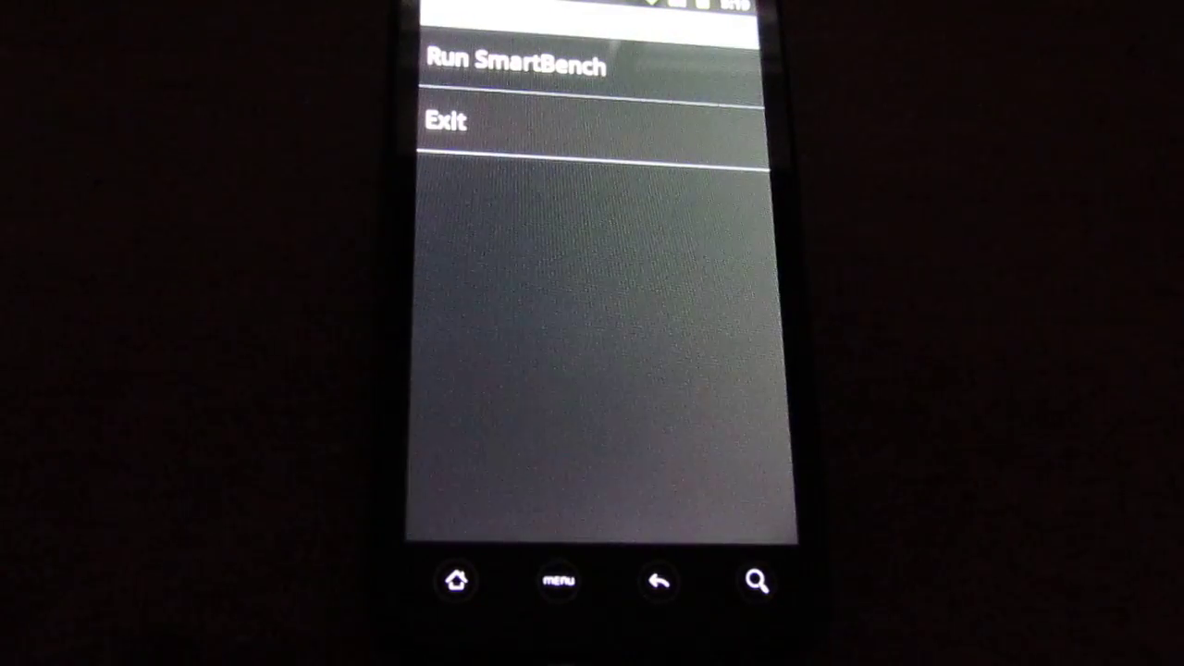